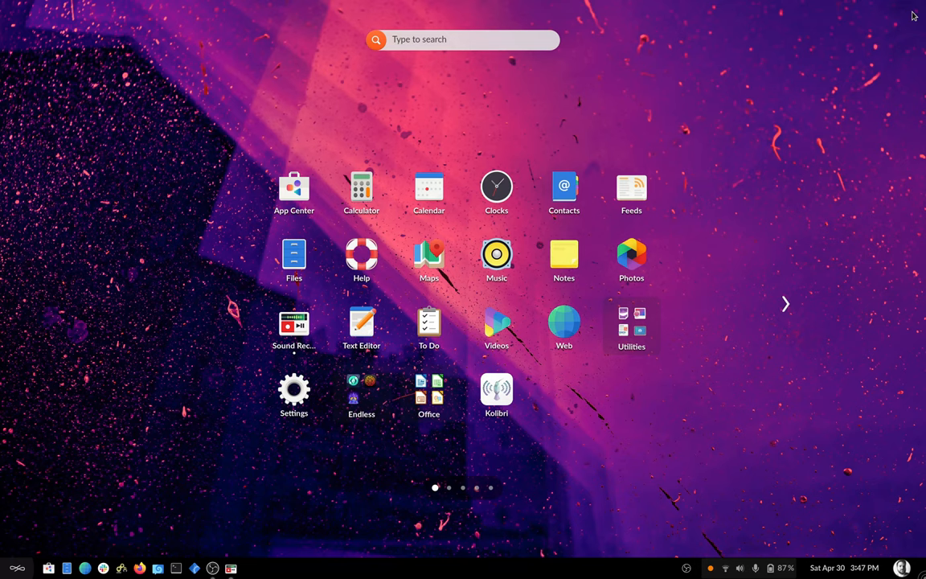
- Launch OBS Studio from the Endless OS launcher by searching 'obs'
type("obs")
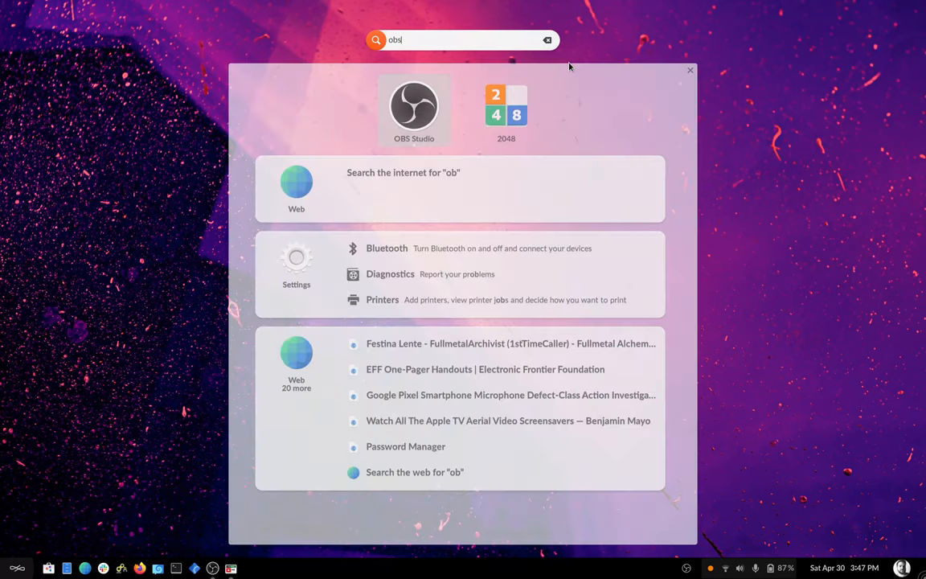
left_click(413, 106)
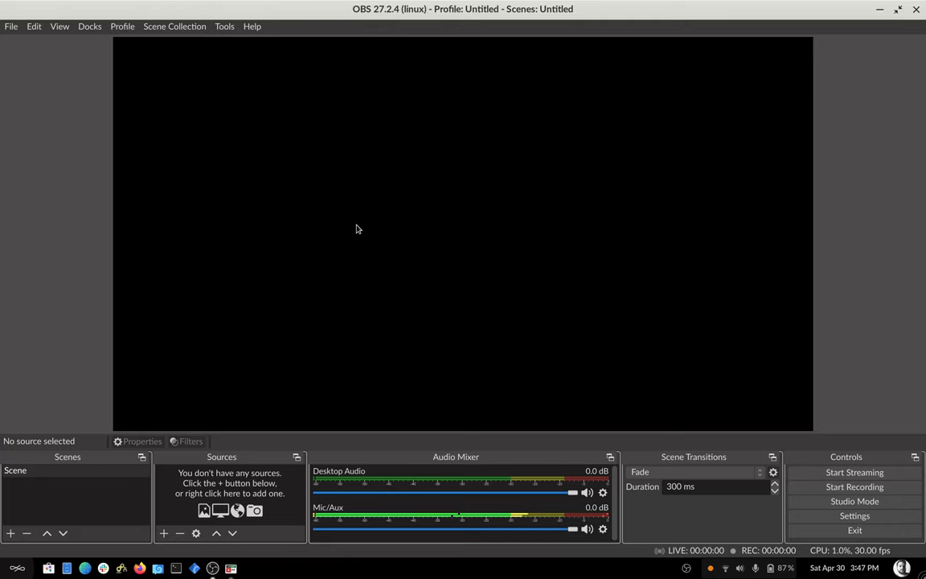
mouse_move(193, 120)
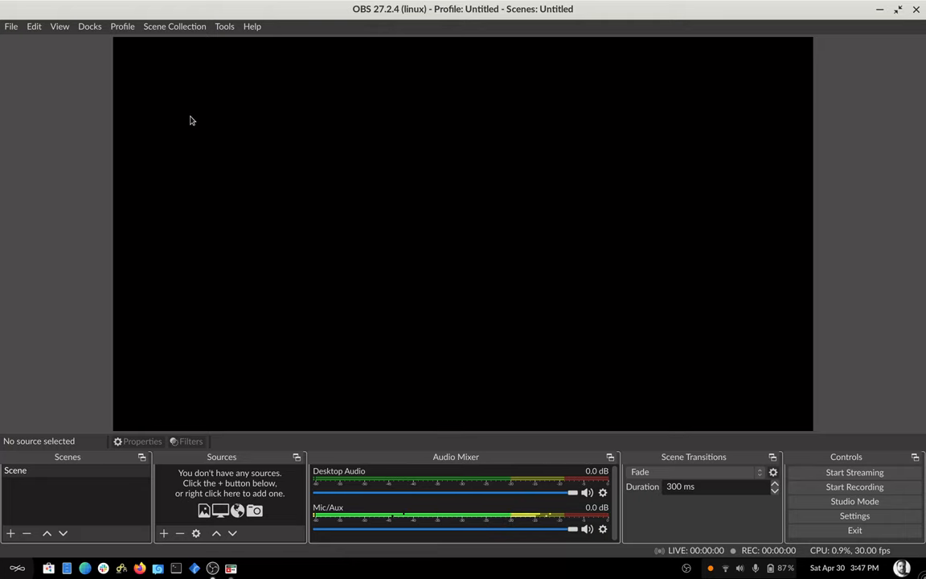
- Browse the Edit and File menus to locate the Settings entry
left_click(34, 26)
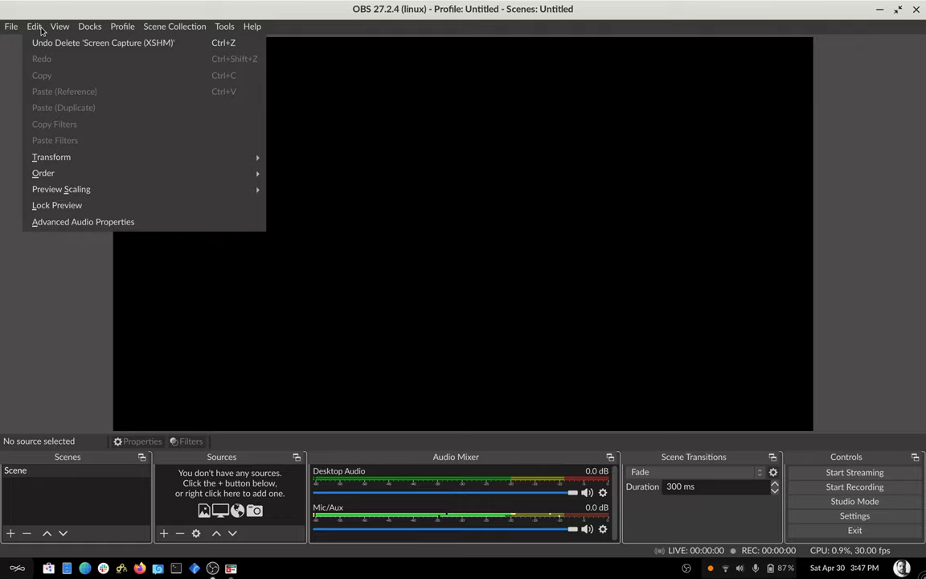
left_click(12, 26)
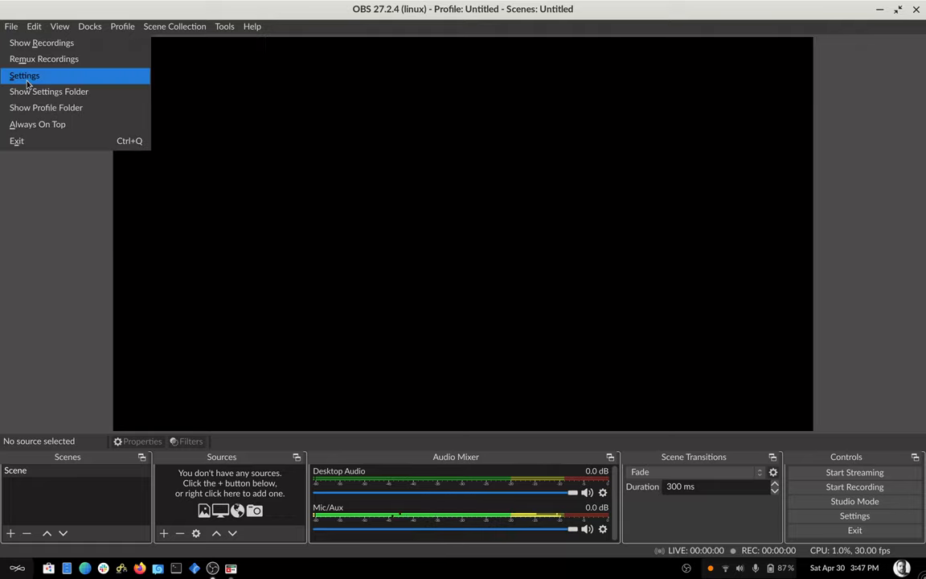
- In Video settings, set base and output resolution to 3456x2160 at 60 FPS and save
left_click(24, 75)
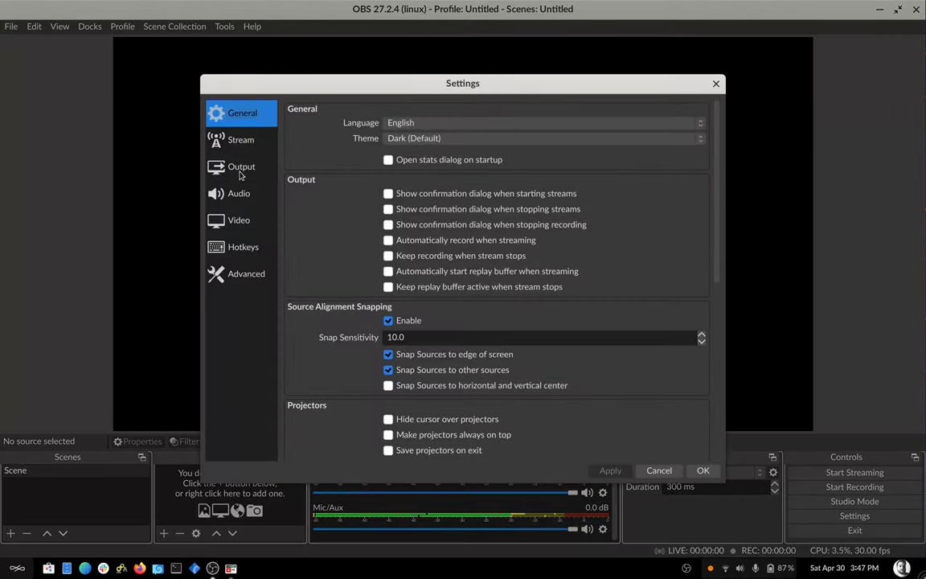
left_click(238, 219)
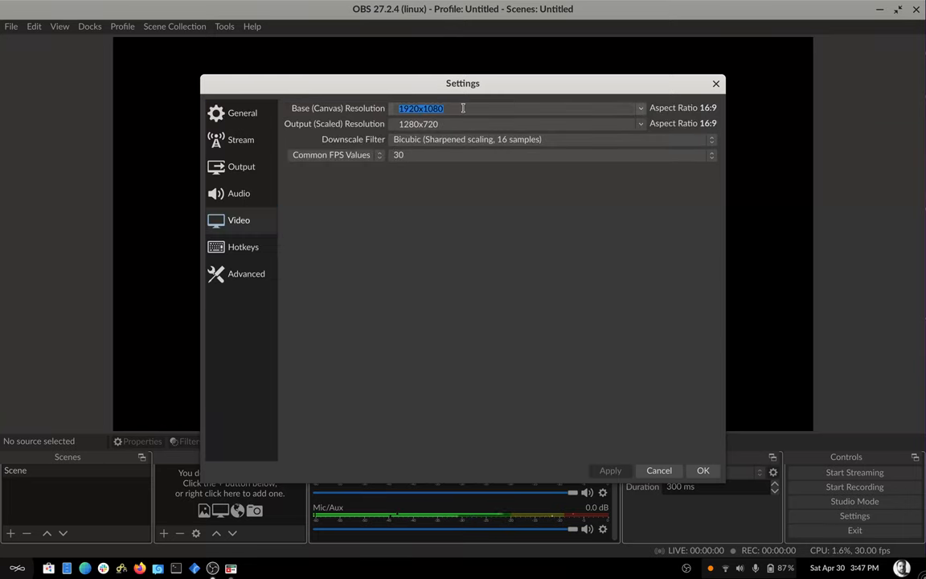
left_click(640, 107)
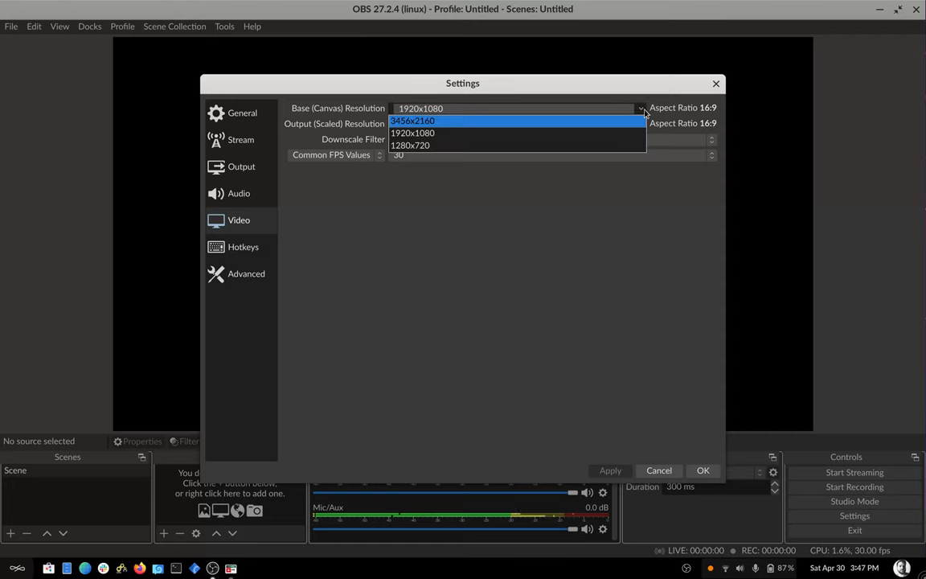
left_click(411, 121)
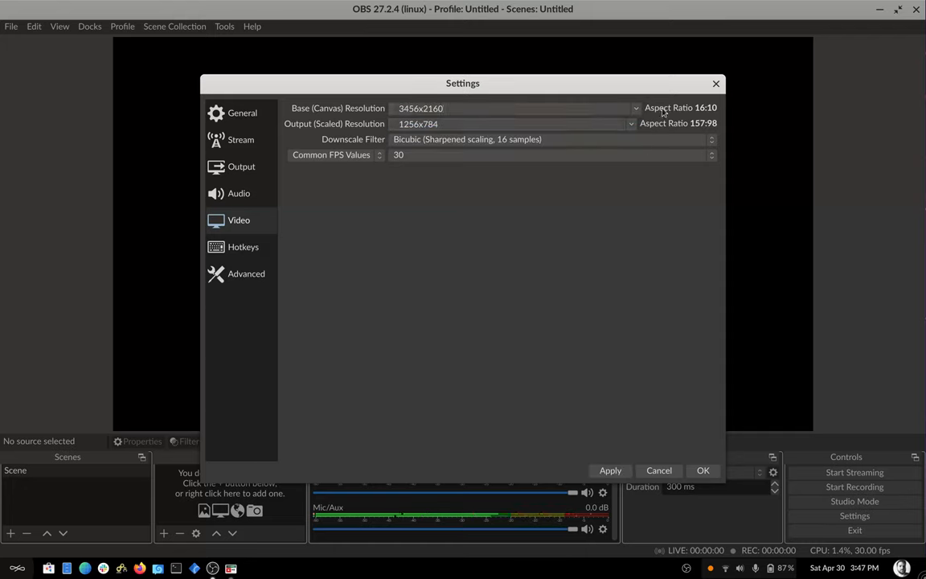
left_click(635, 108)
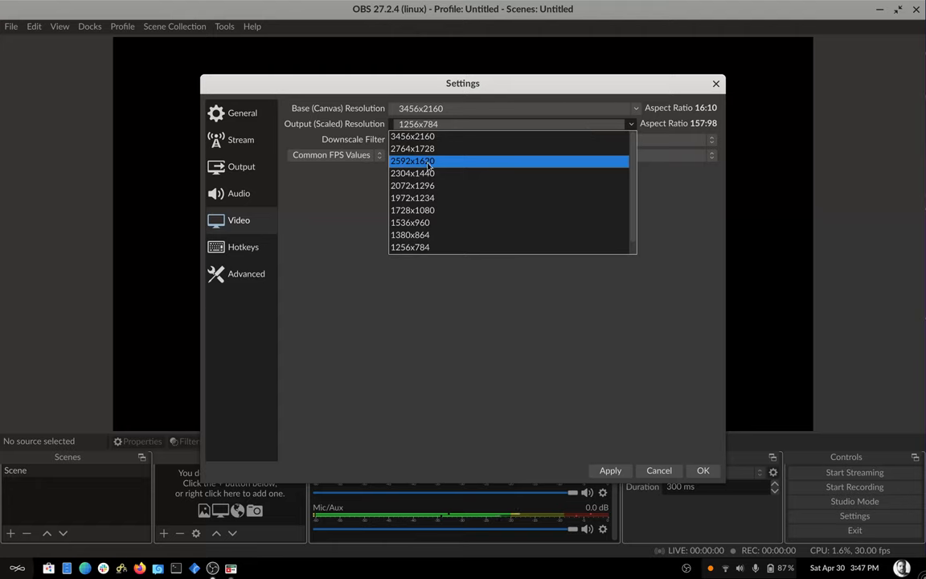
left_click(411, 135)
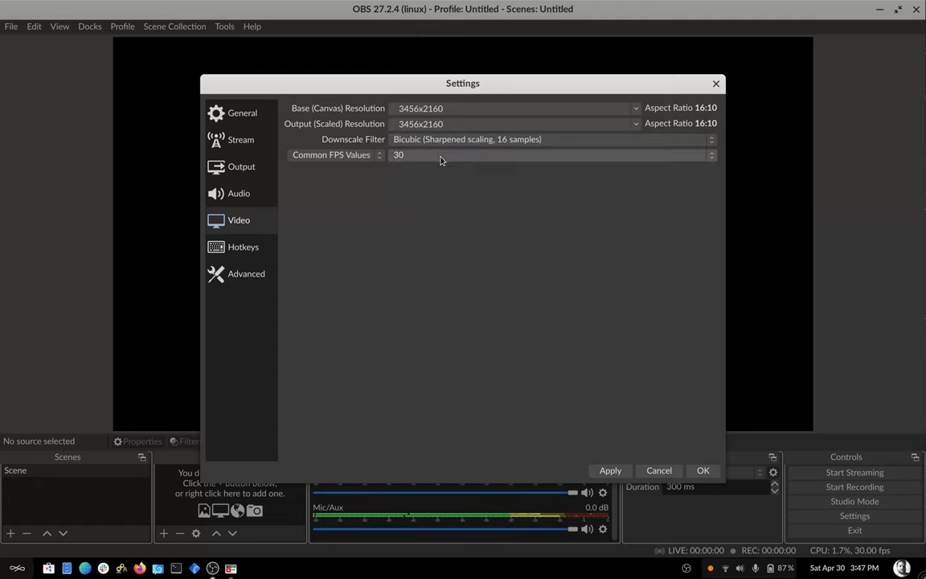
left_click(398, 154)
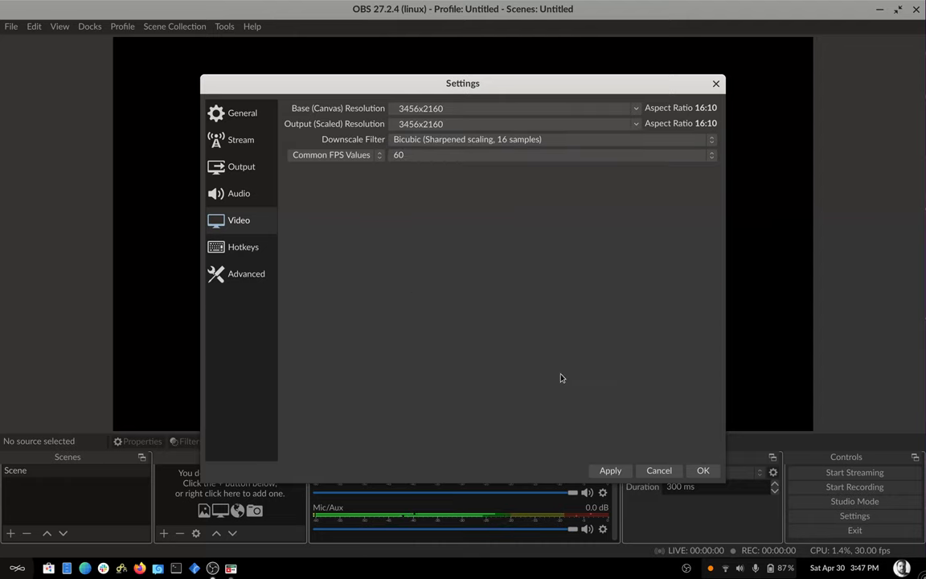
left_click(703, 470)
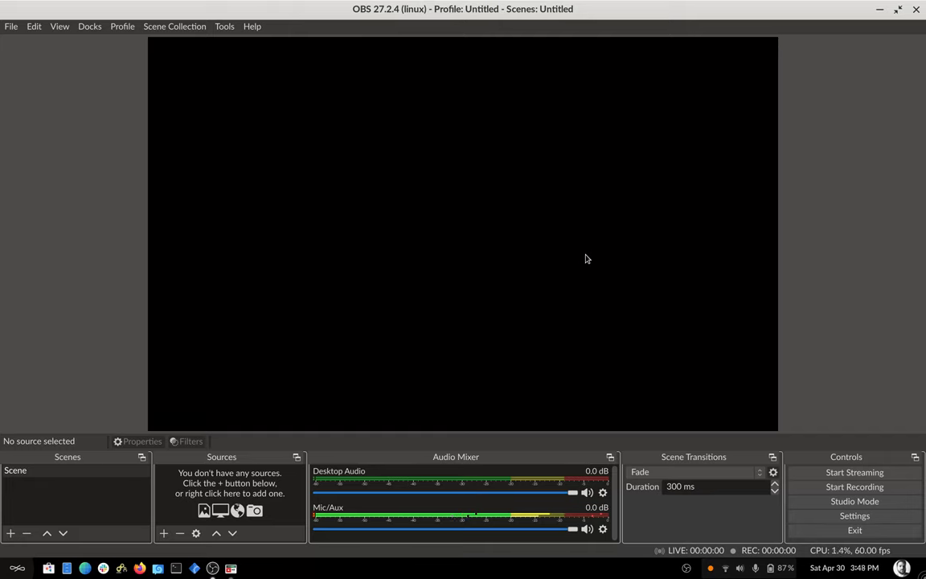
mouse_move(217, 429)
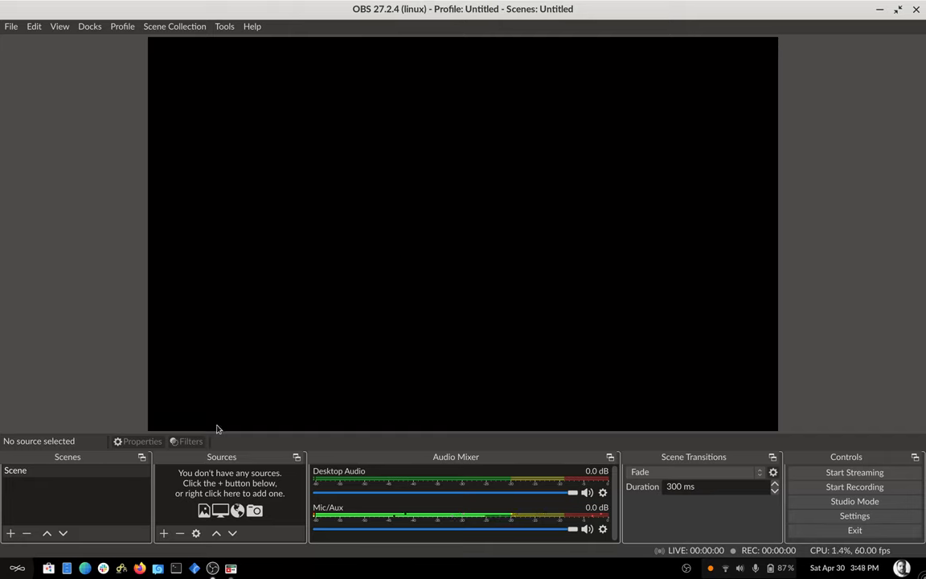
- Add a Screen Capture (XSHM) source of the whole display with default properties
left_click(164, 534)
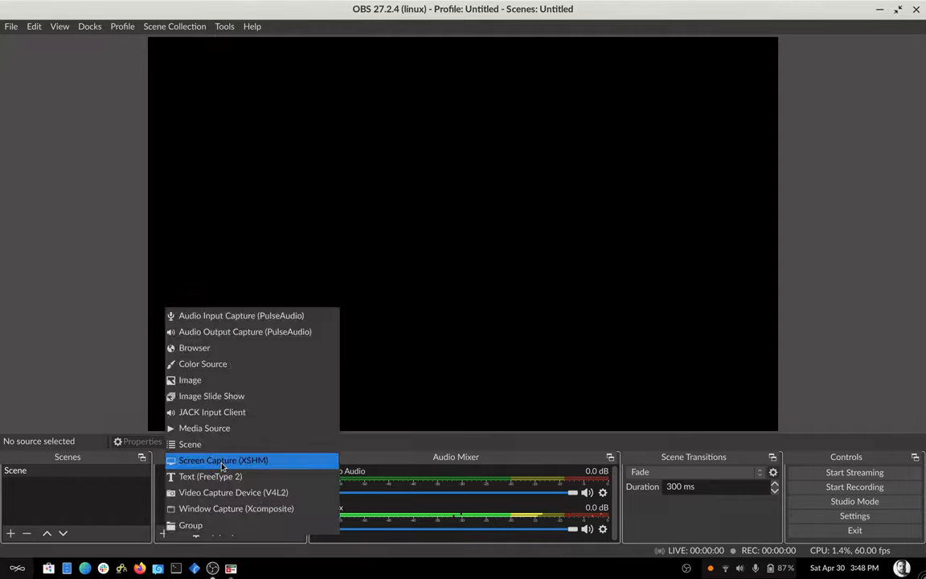
left_click(222, 460)
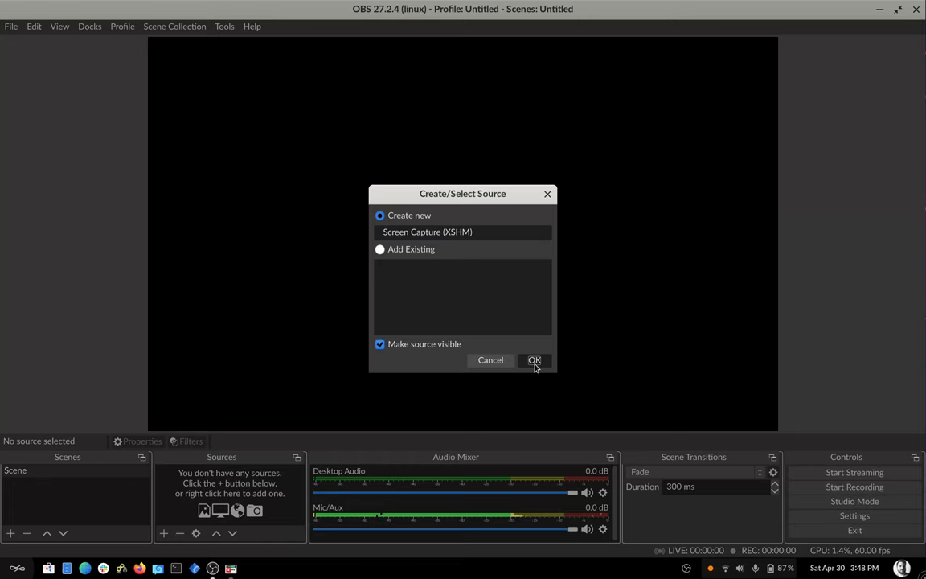
left_click(534, 360)
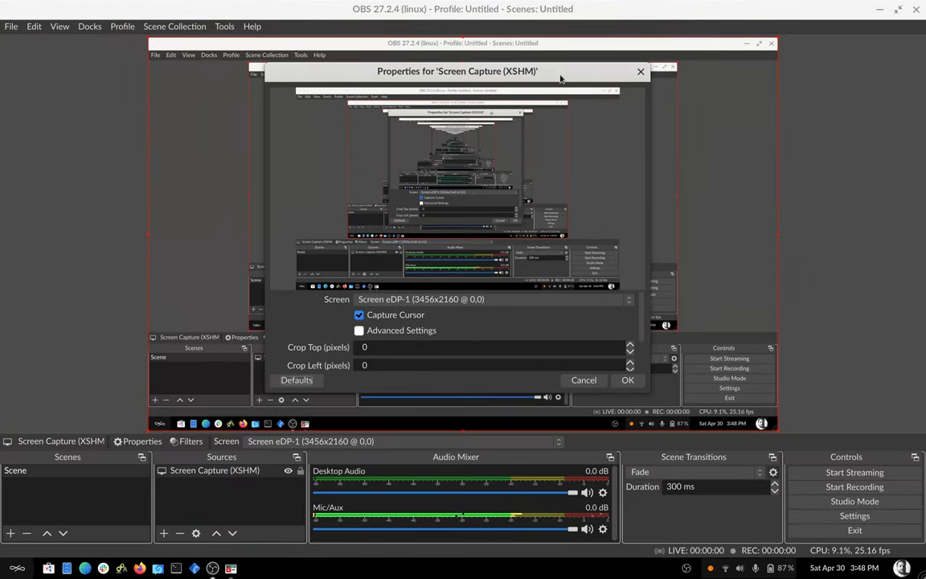
left_click(627, 379)
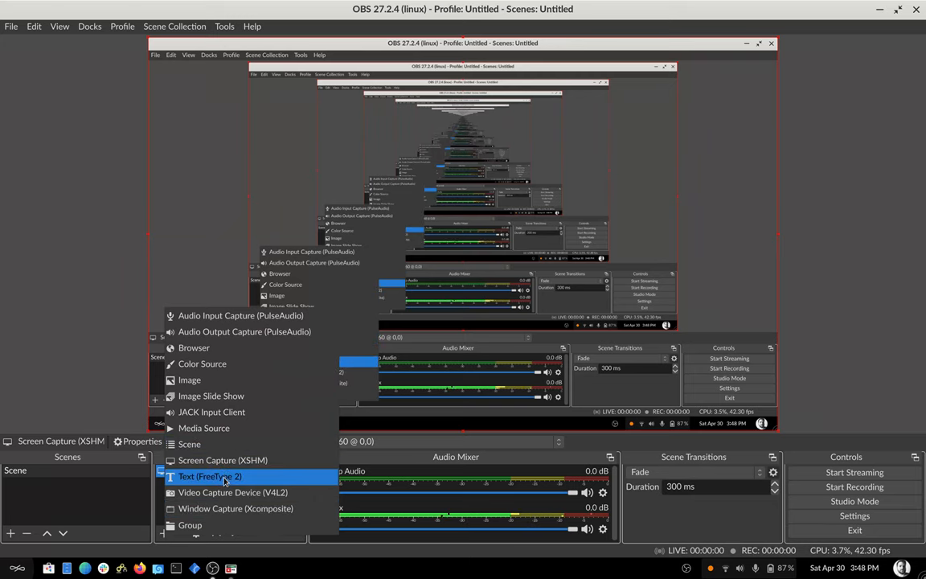
- Add a Video Capture Device (V4L2) source named Webcam using the integrated webcam
left_click(233, 492)
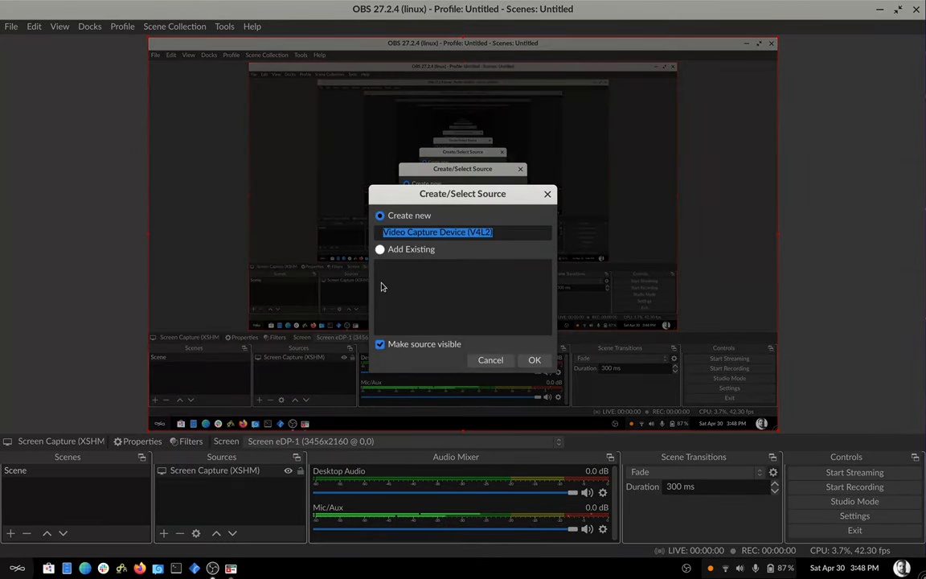
type("Webc")
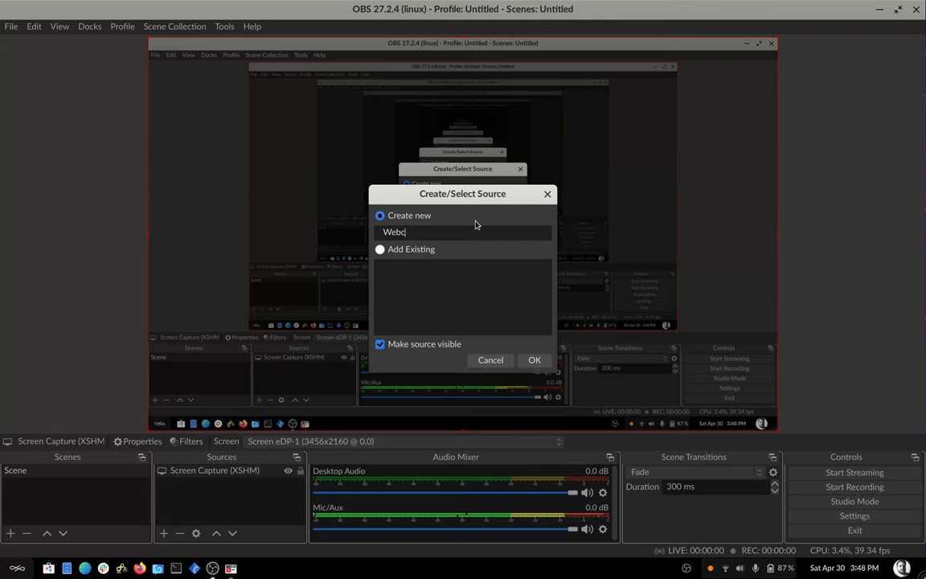
left_click(534, 360)
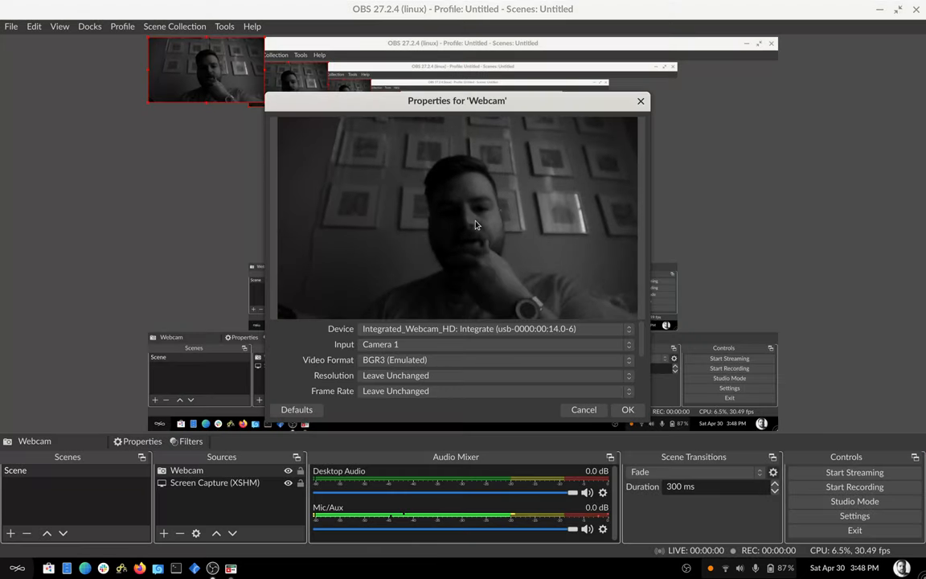
left_click(468, 328)
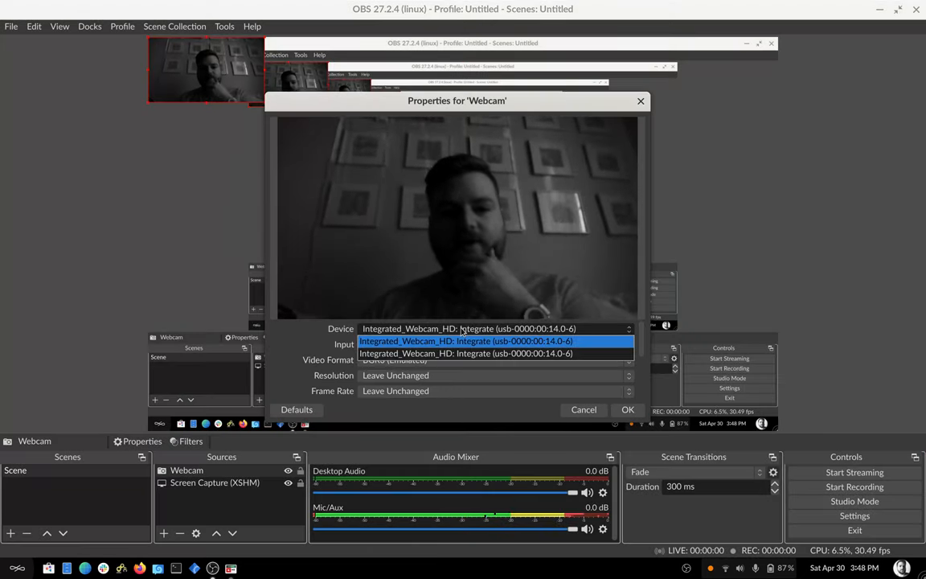
left_click(465, 341)
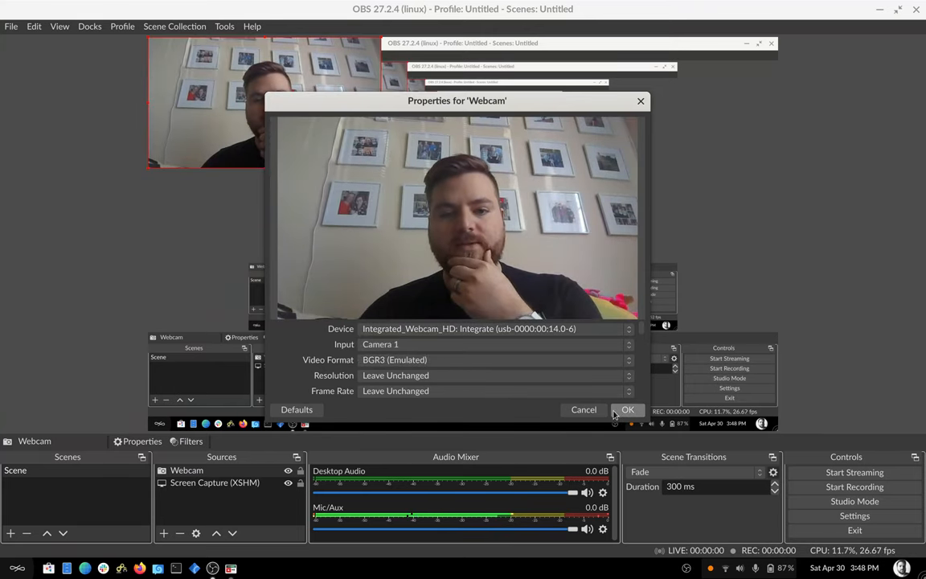
left_click(626, 410)
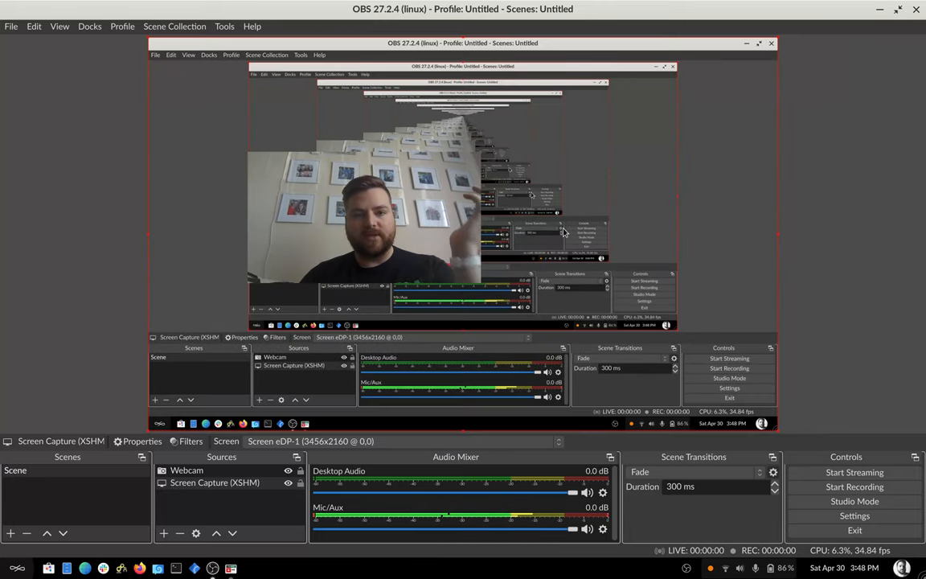
- Select the Webcam source and drag it into a small overlay at the bottom-right corner
left_click(186, 469)
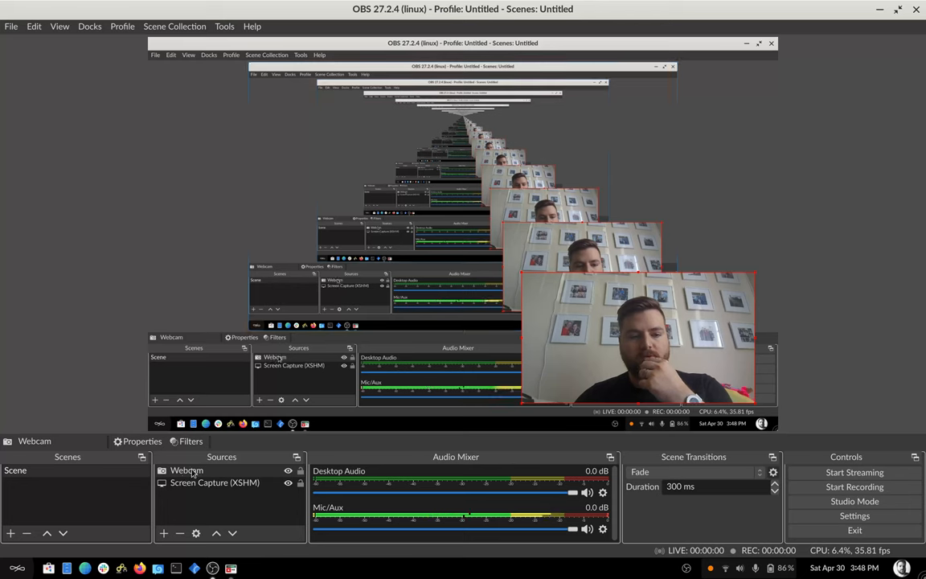
- Give Webcam an Image Mask/Blend filter named Circle set to Alpha Mask (Alpha Channel)
left_click(186, 469)
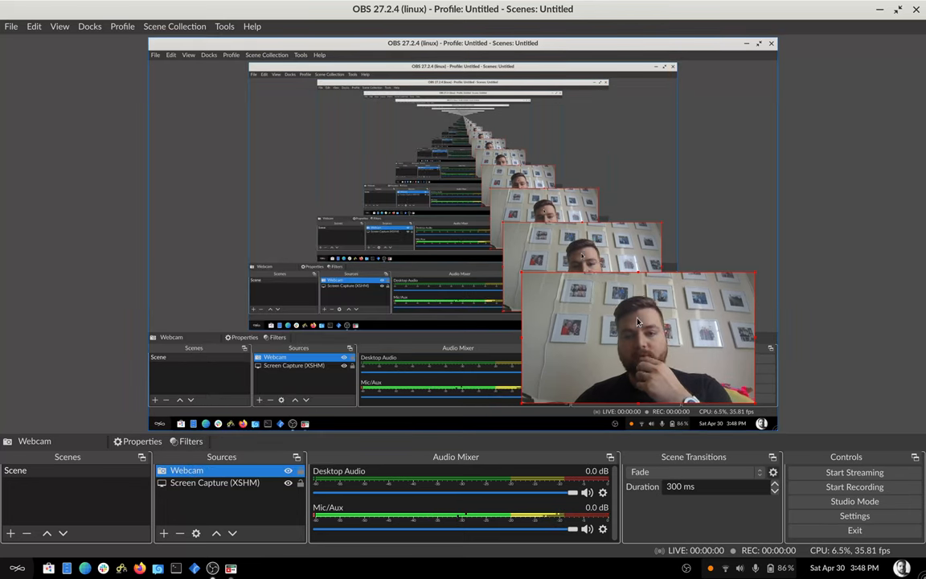
right_click(637, 322)
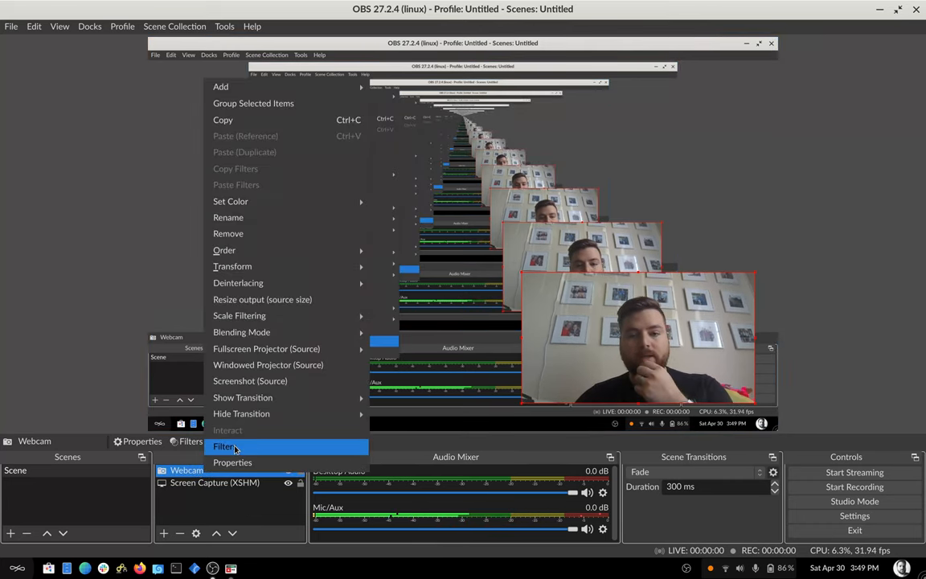
left_click(224, 446)
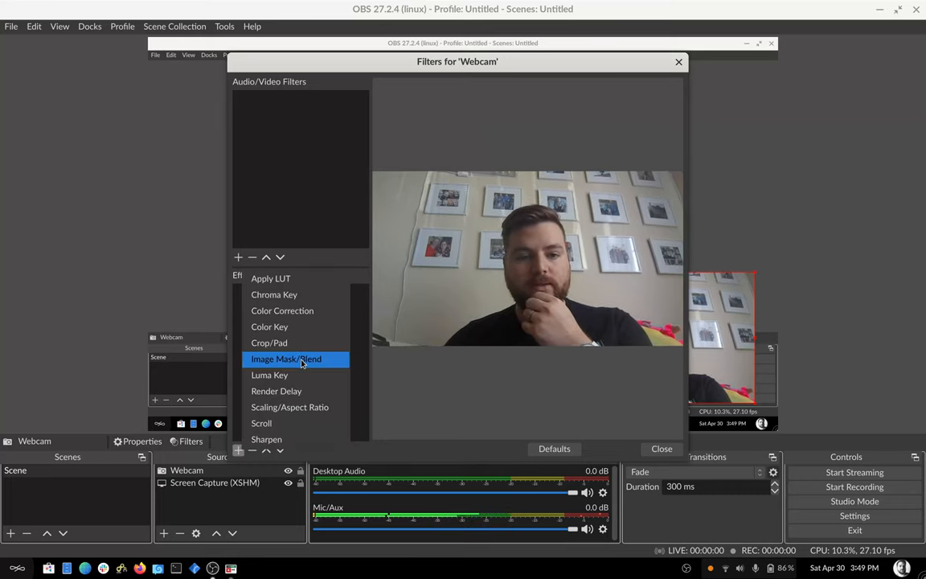
left_click(286, 359)
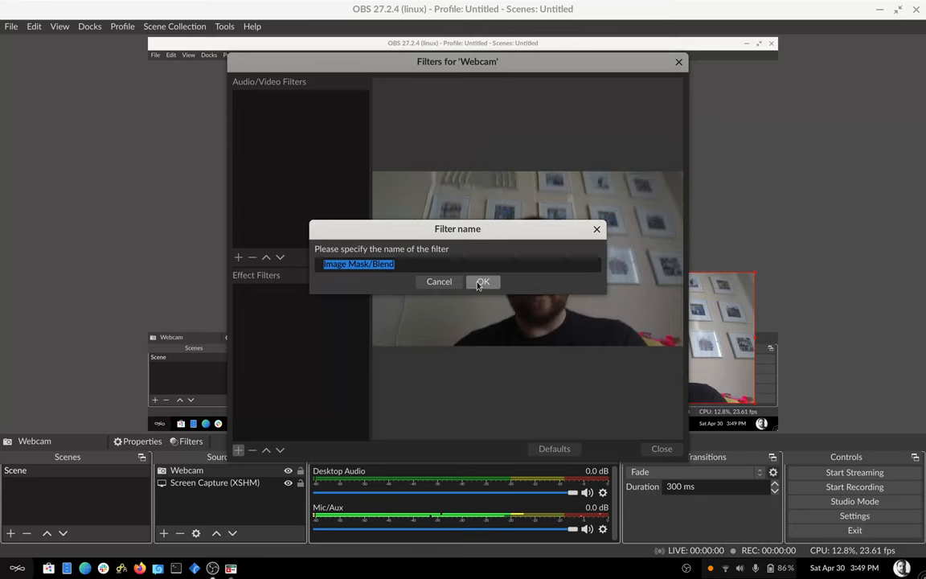
left_click(482, 282)
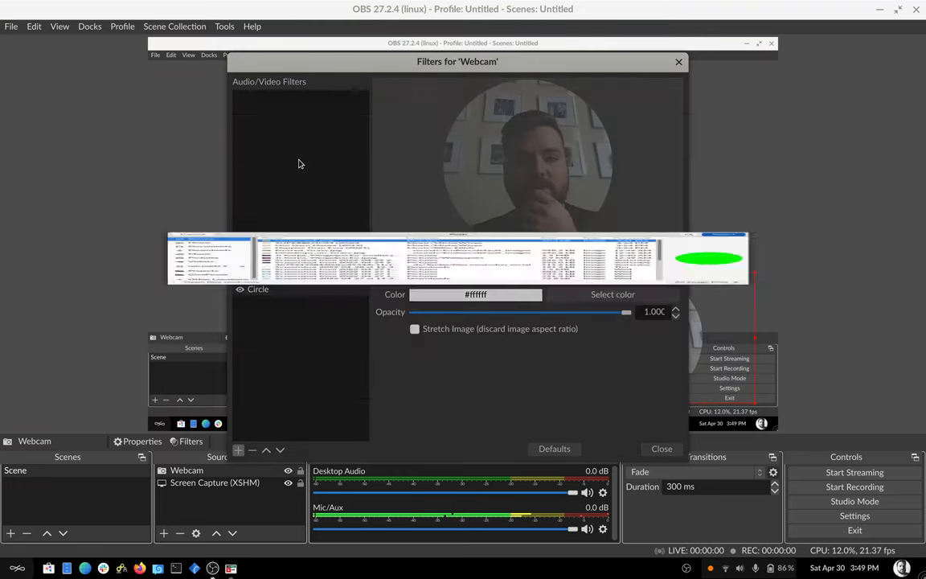
left_click(545, 260)
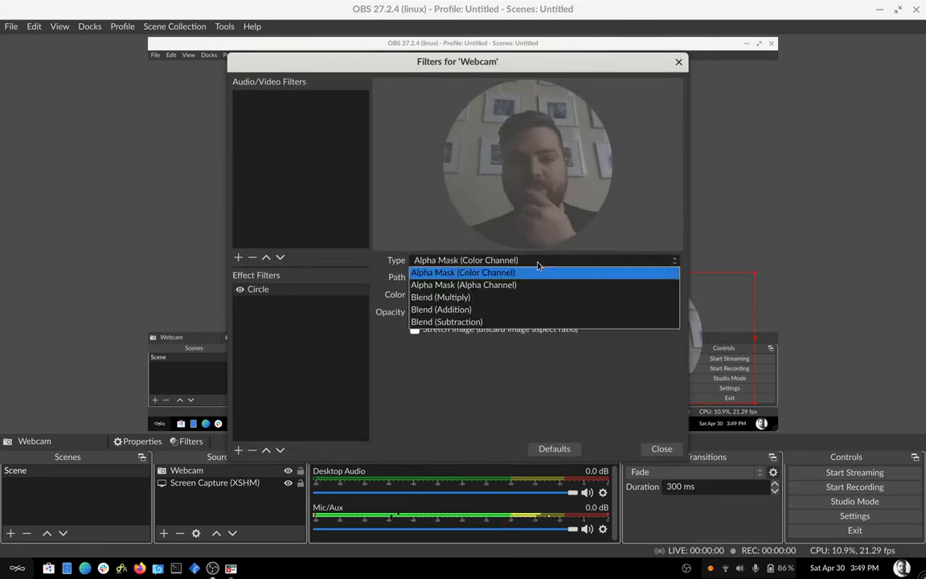
left_click(463, 284)
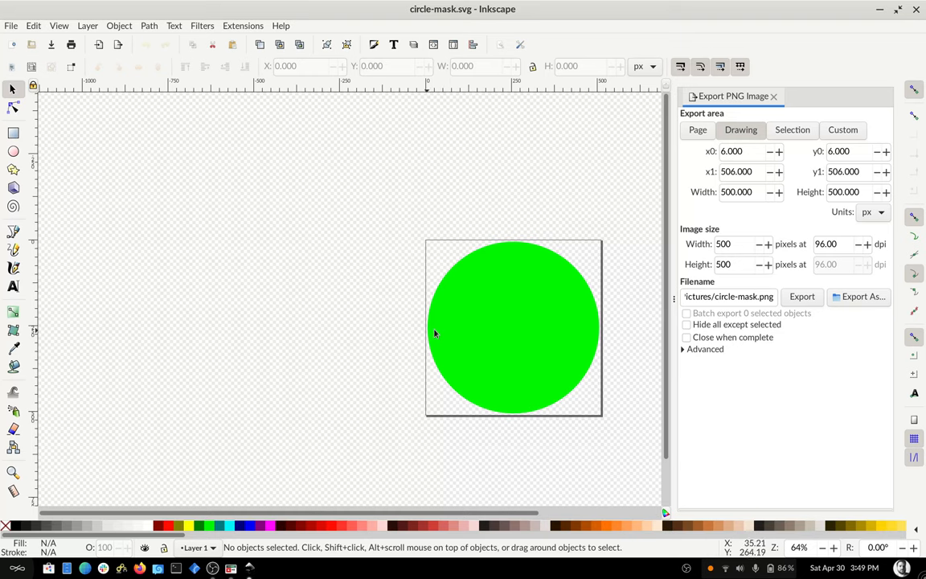
mouse_move(440, 337)
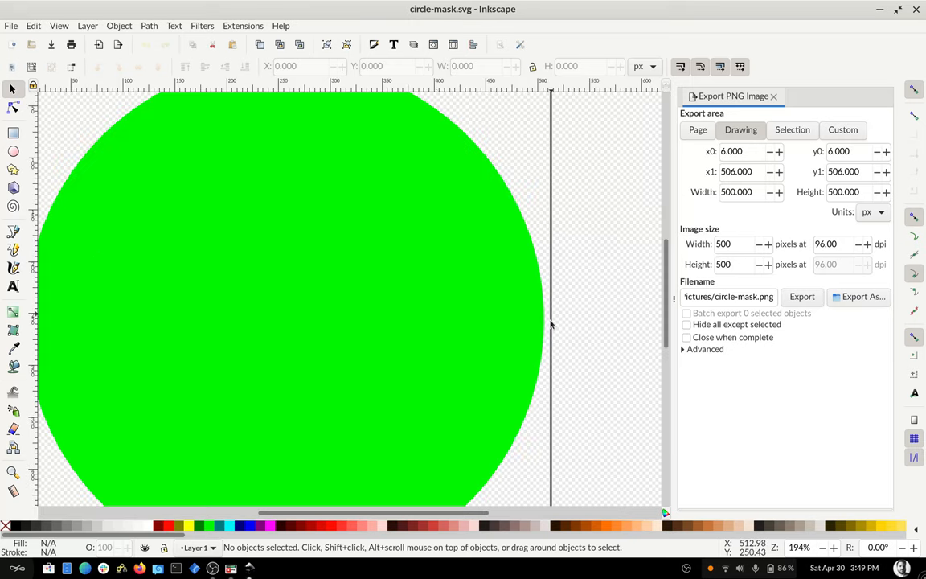
mouse_move(552, 340)
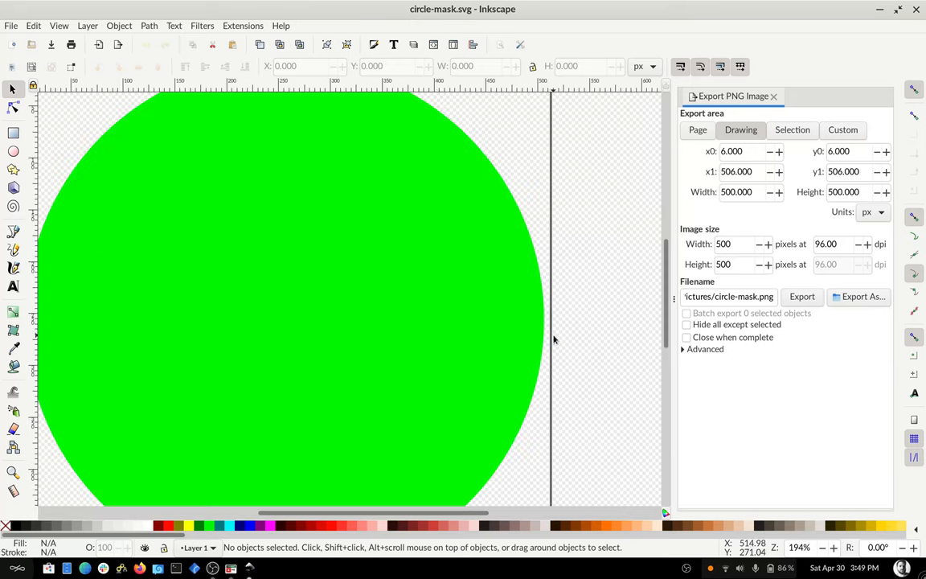
mouse_move(549, 327)
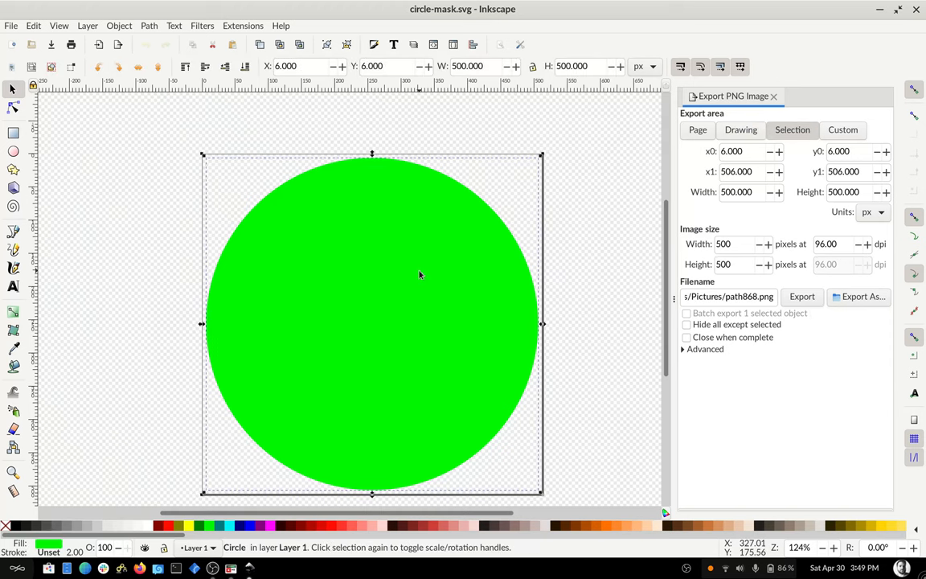
mouse_move(418, 274)
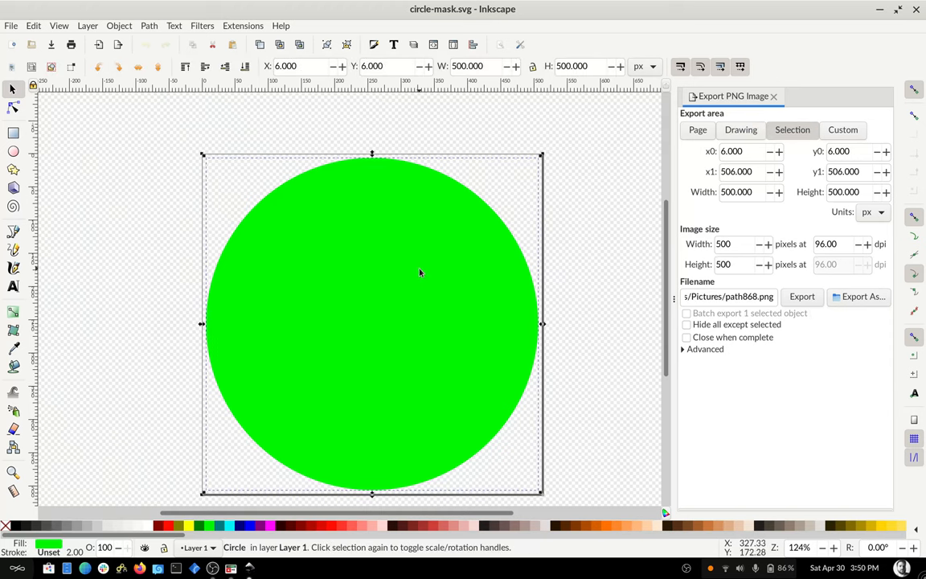
mouse_move(550, 203)
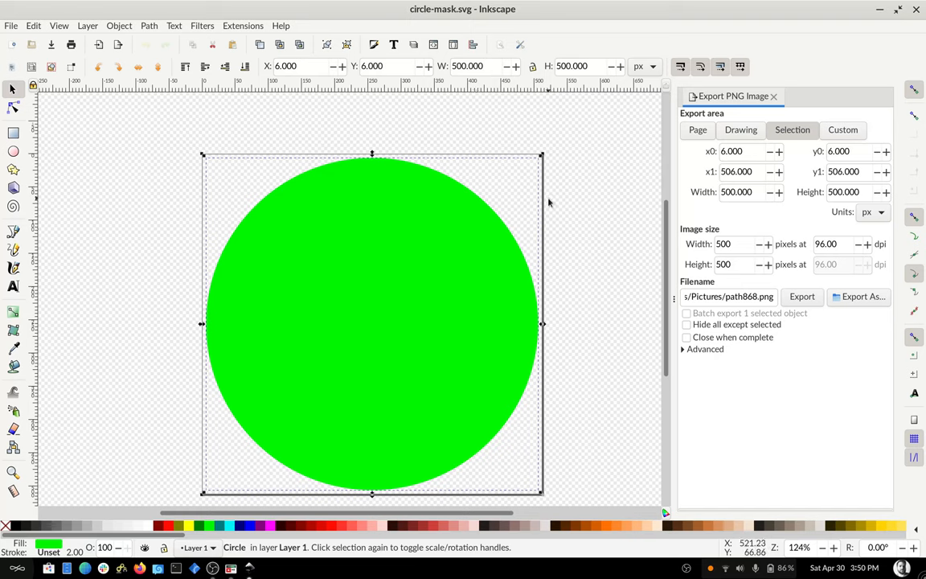
mouse_move(563, 256)
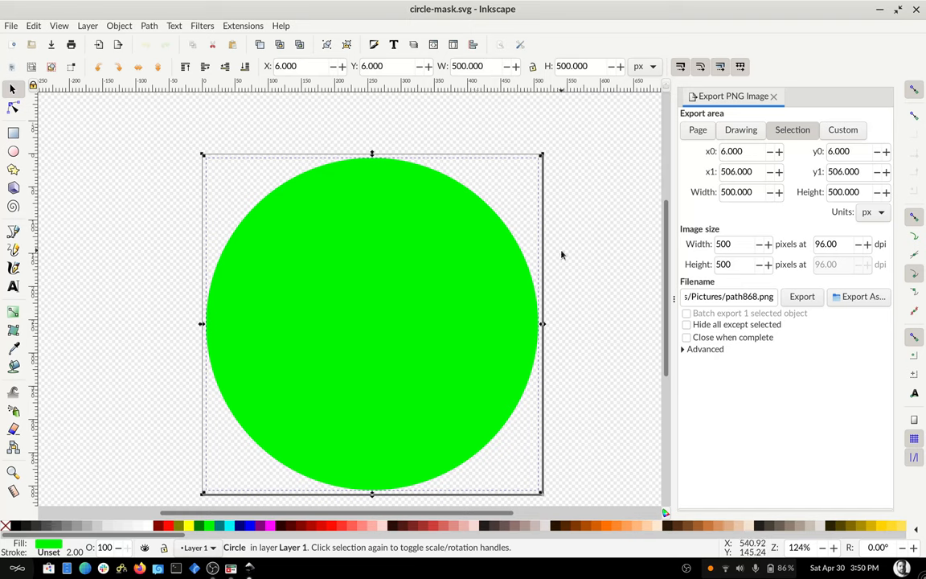
mouse_move(549, 248)
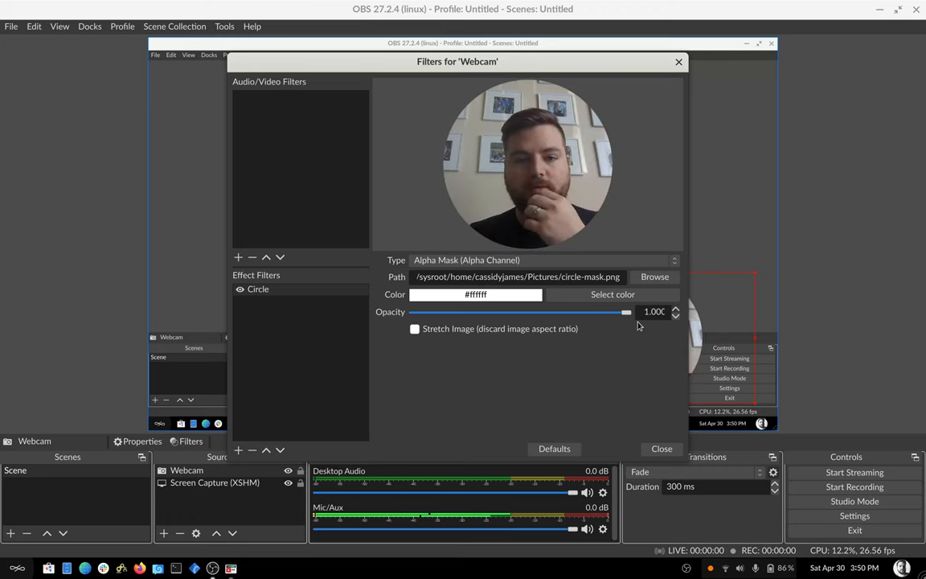
- Close the Filters dialog after loading circle-mask.png, leaving the round webcam in place
left_click(660, 448)
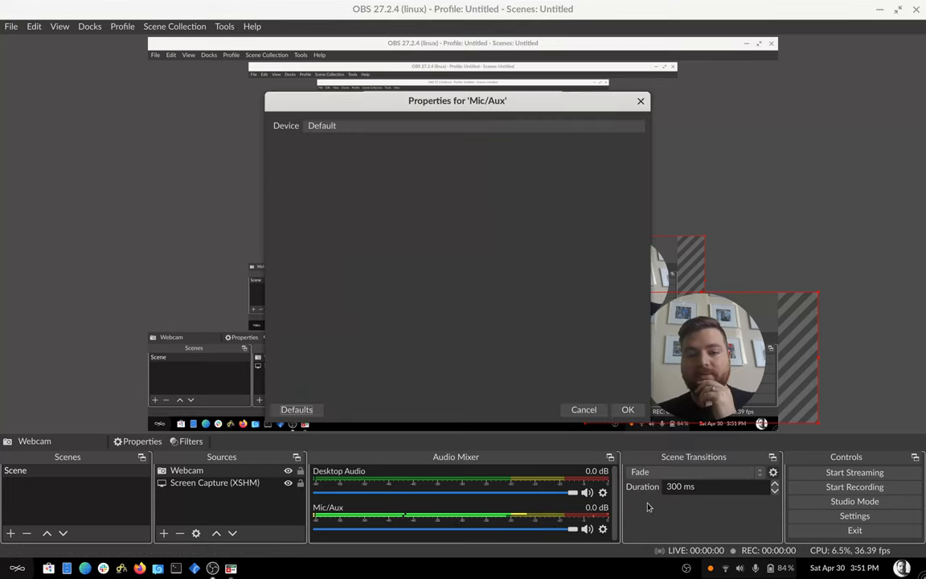
- Set the Mic/Aux device to the Digital Microphone input
left_click(473, 125)
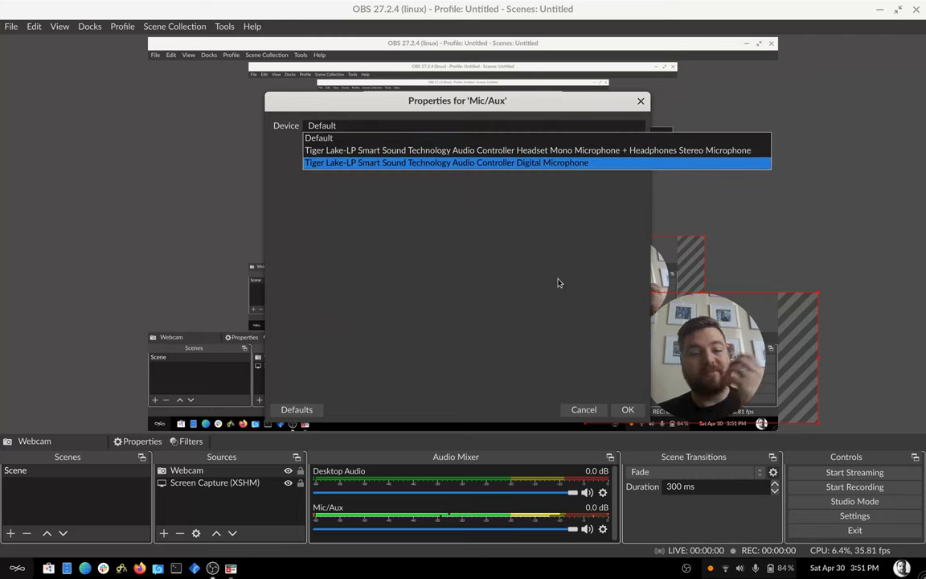
left_click(318, 138)
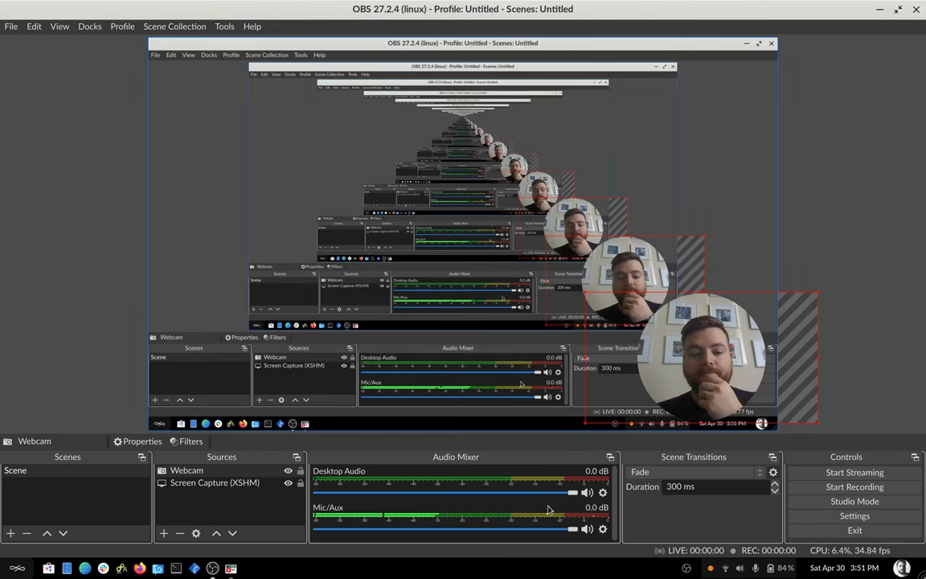
left_click(216, 482)
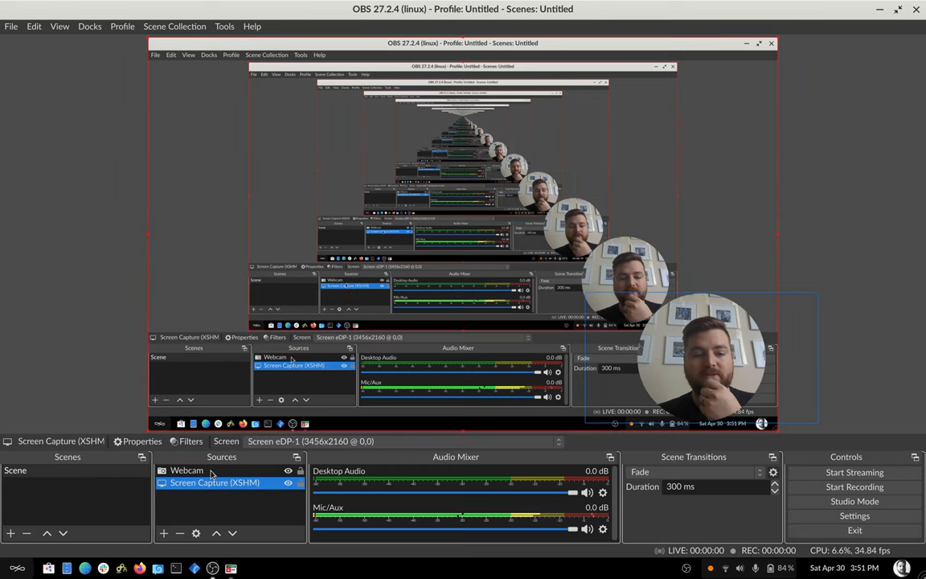
left_click(187, 469)
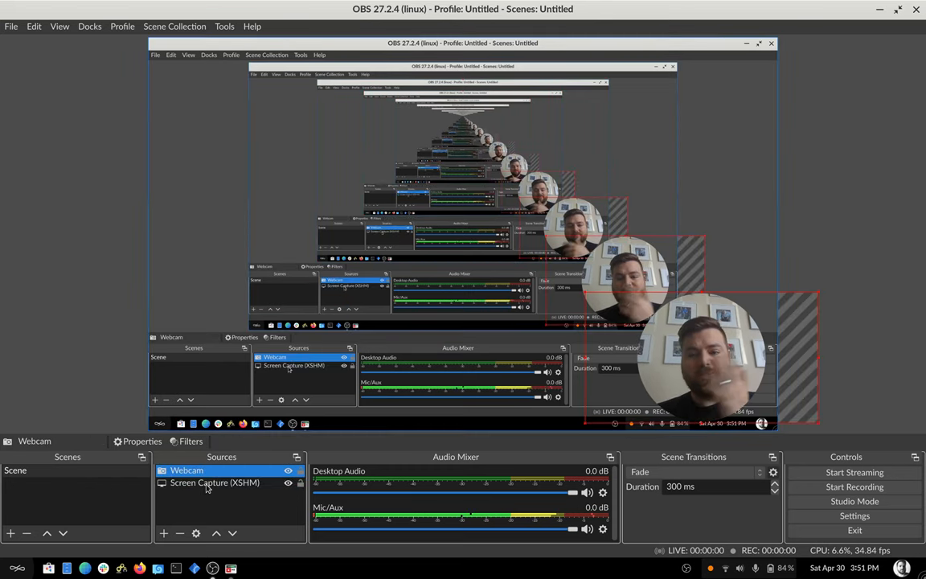
right_click(186, 469)
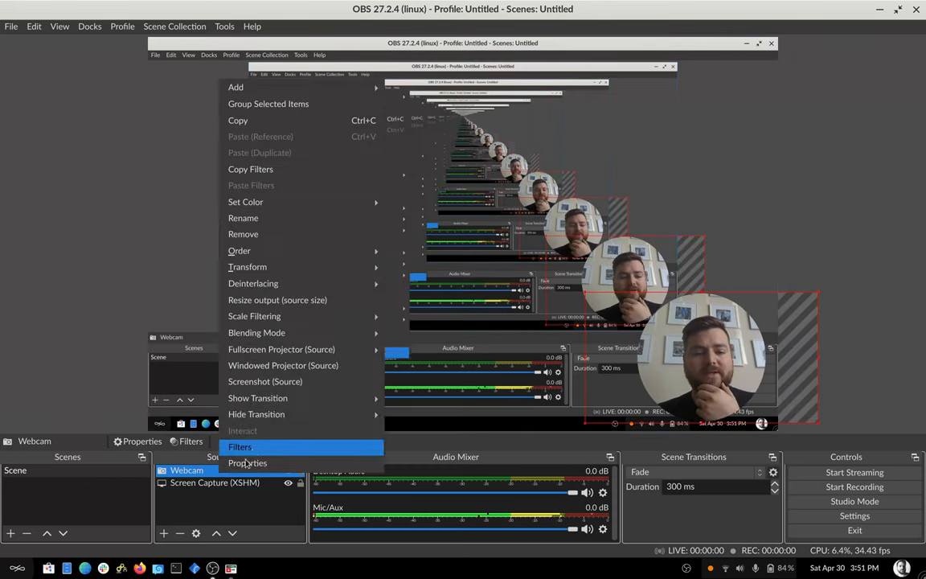
left_click(239, 446)
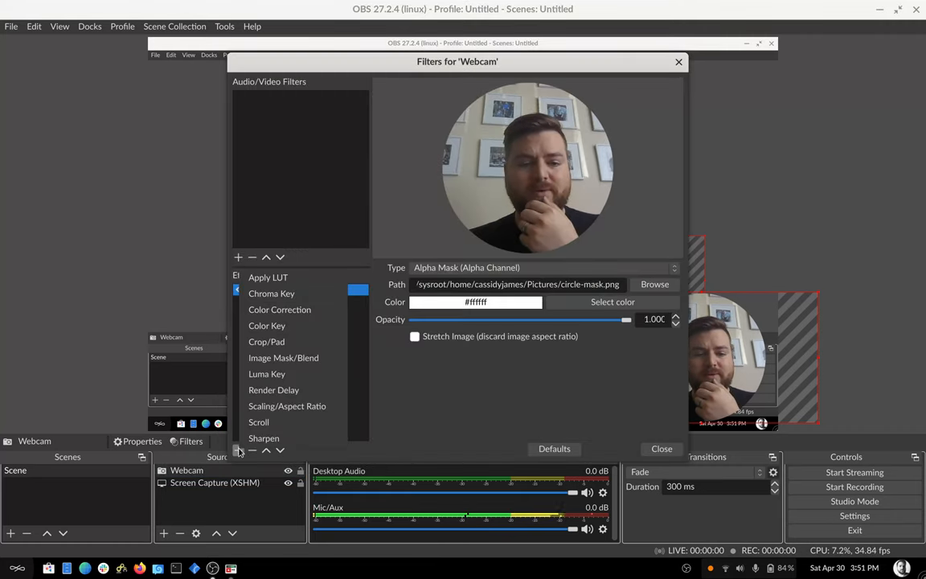
left_click(266, 373)
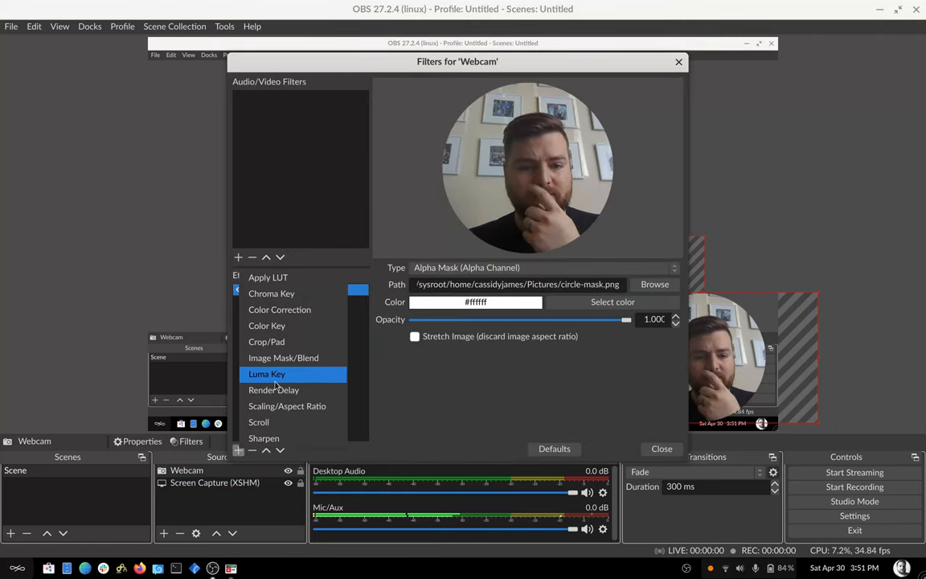
left_click(272, 292)
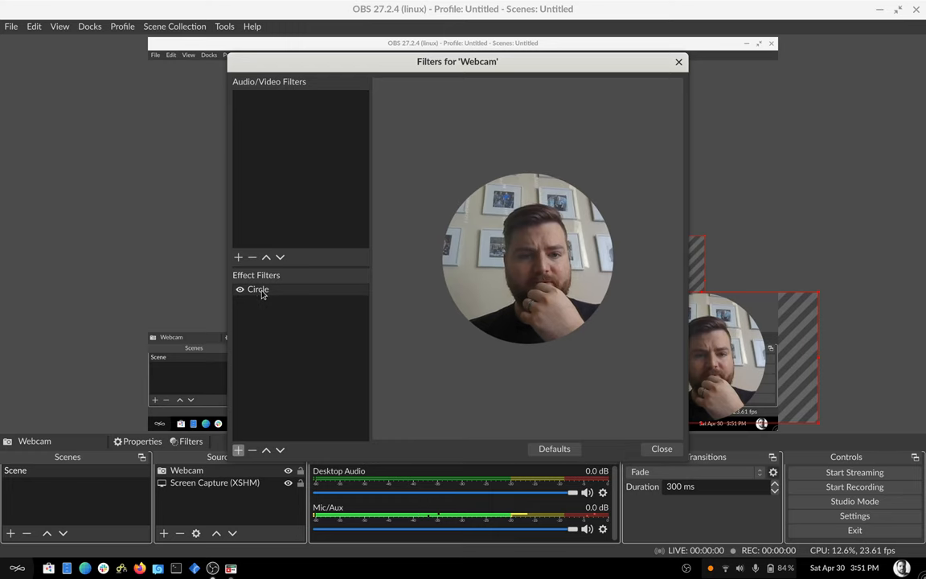
left_click(257, 290)
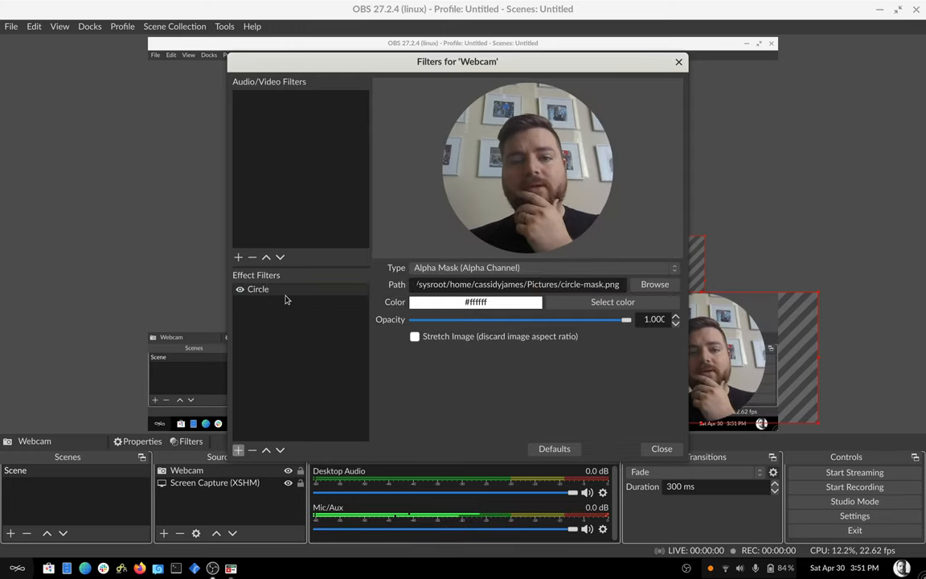
left_click(661, 448)
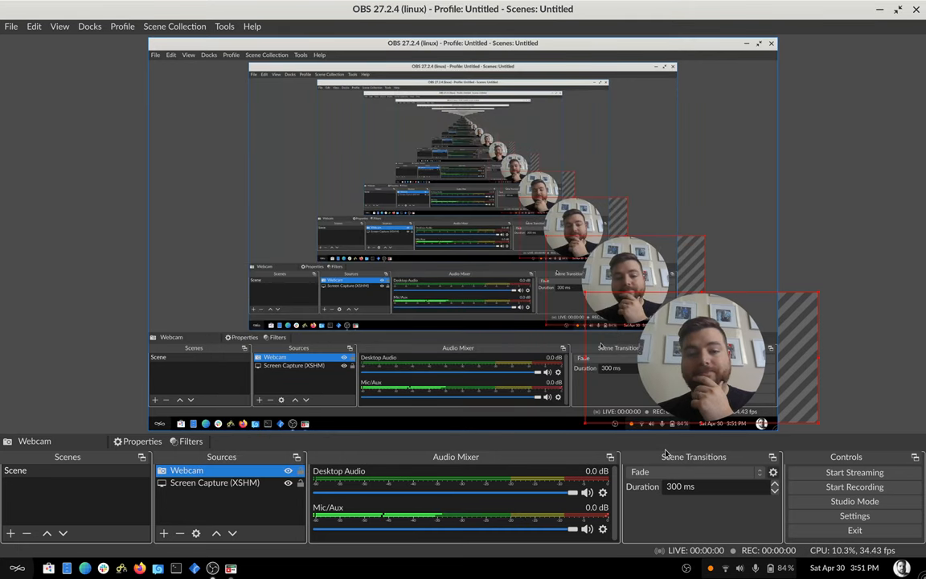